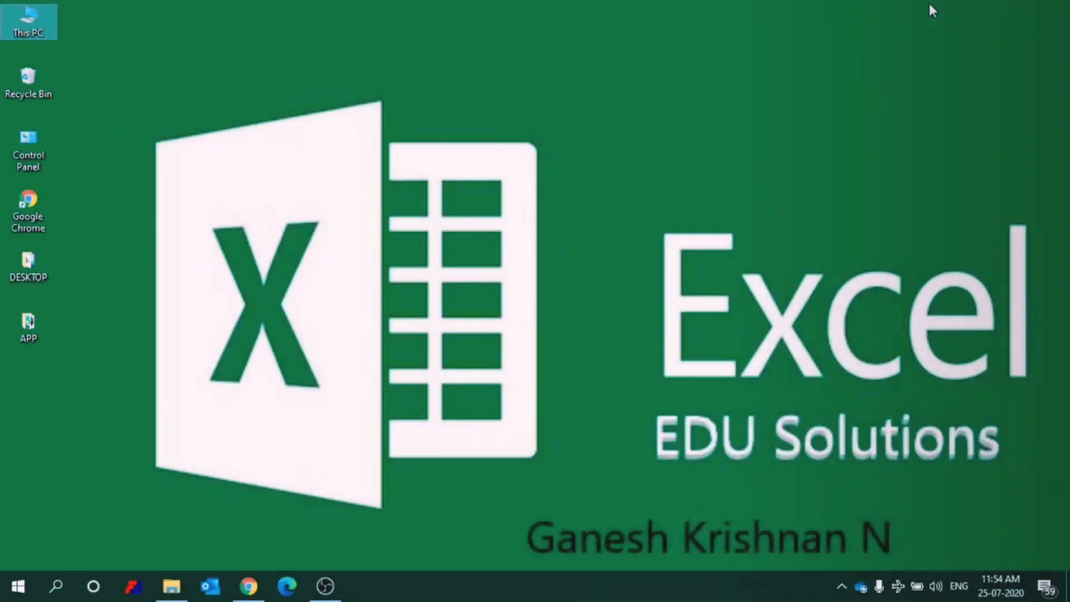
mouse_move(933, 573)
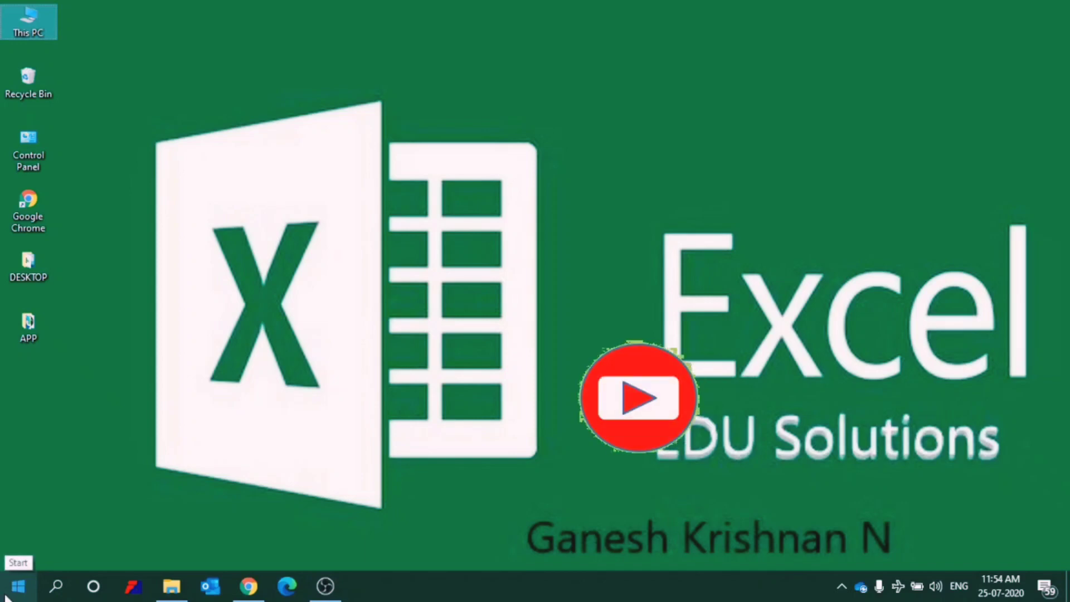
Launch Excel from the Start menu's app list and create blank workbook Book1.
left_click(15, 585)
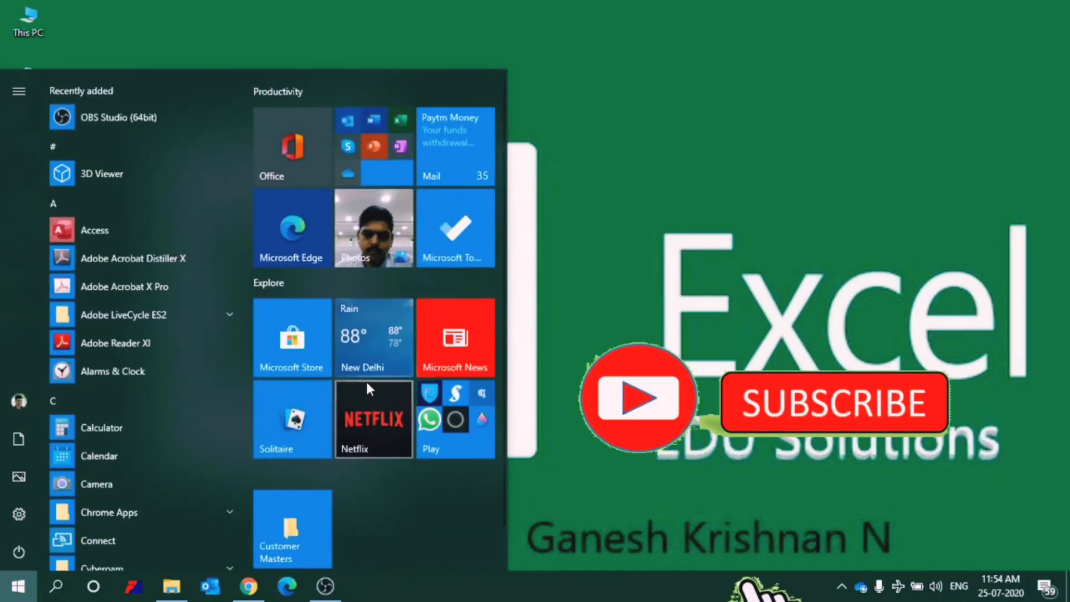
scroll("down", 3)
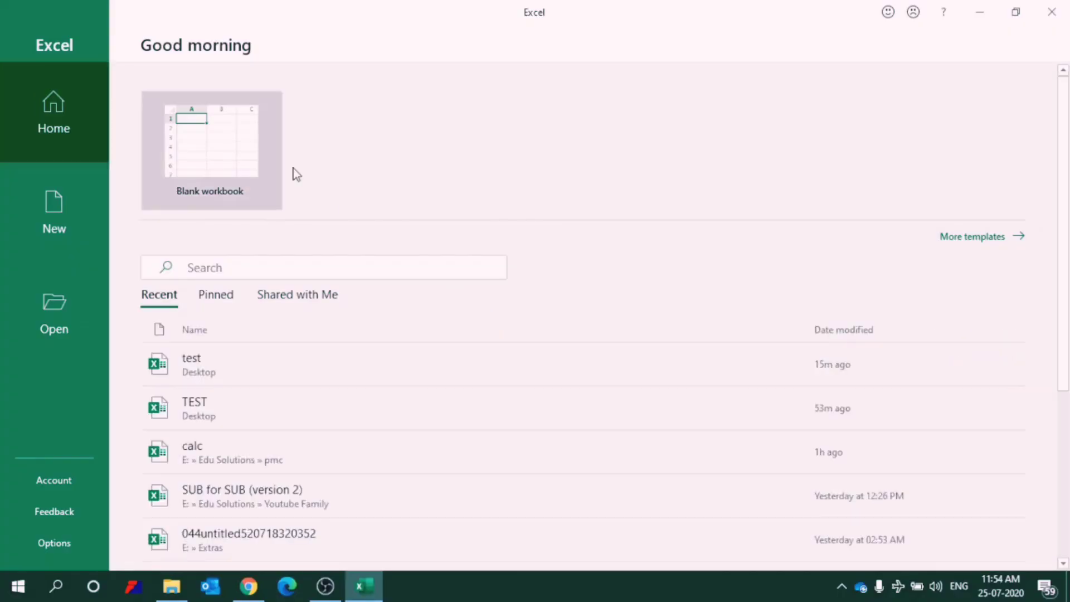
left_click(211, 141)
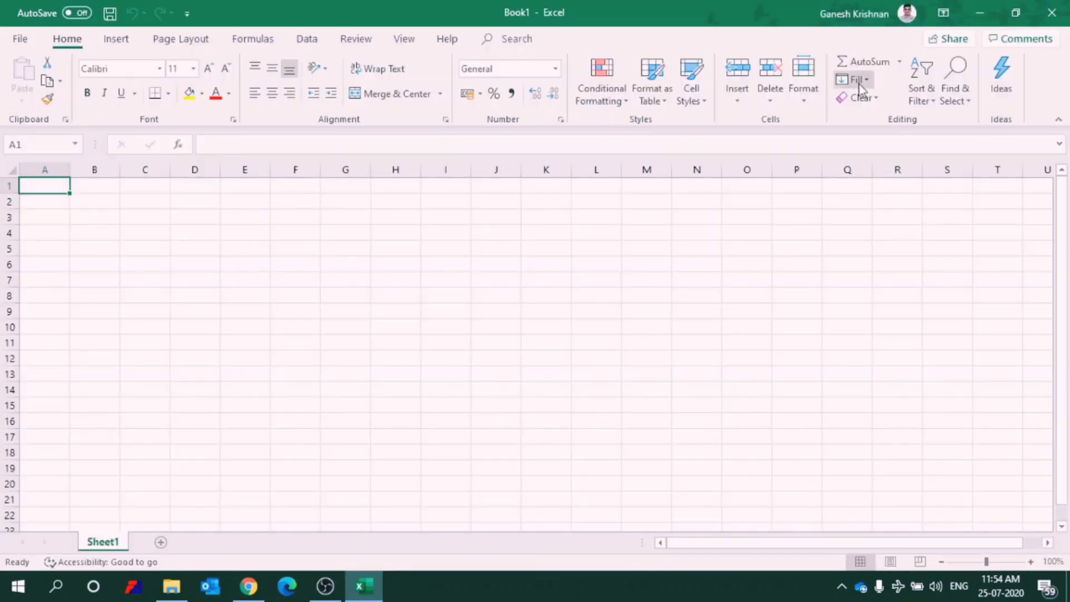
mouse_move(977, 10)
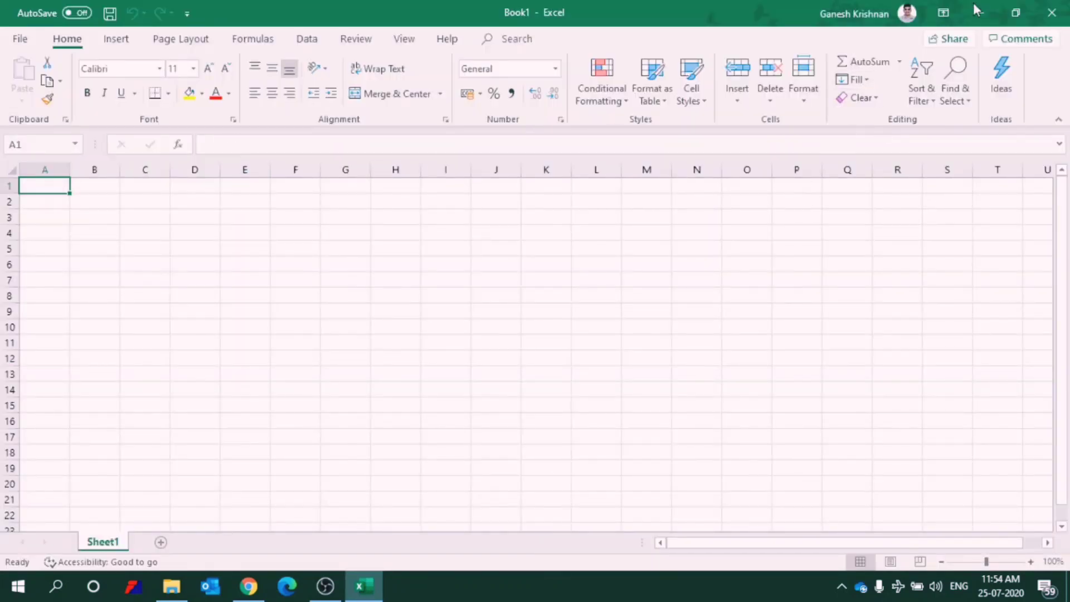
mouse_move(983, 12)
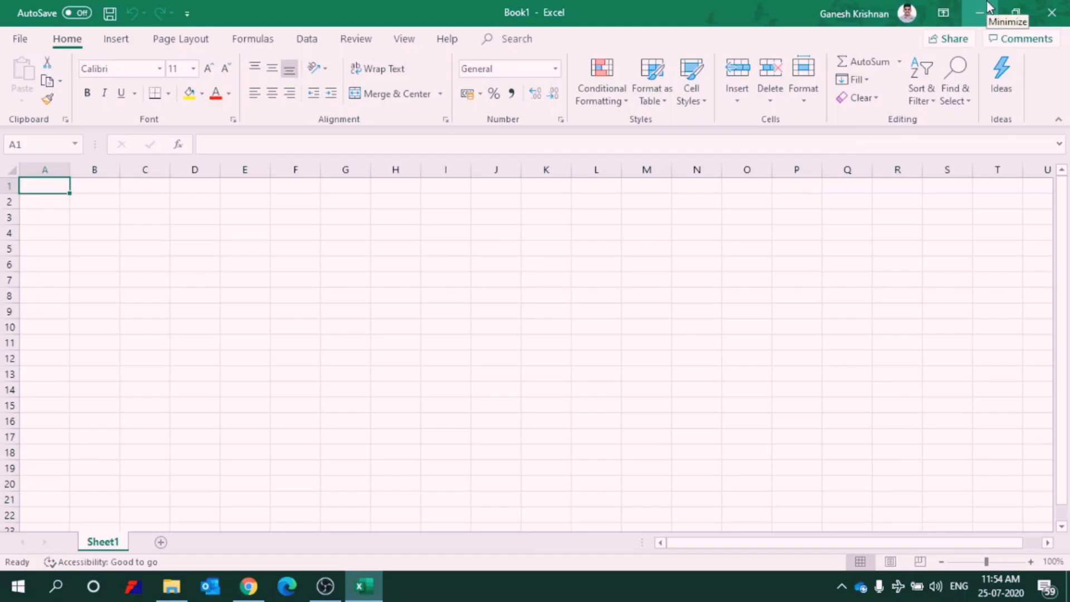
Minimize Excel and create a new Microsoft Excel Worksheet file on the desktop.
left_click(981, 12)
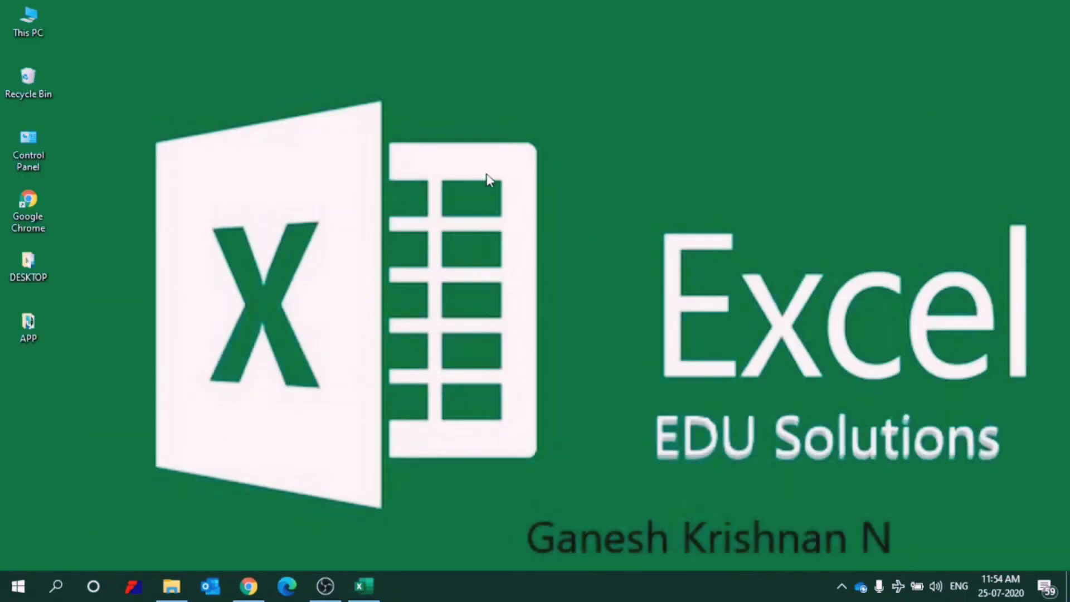
mouse_move(553, 202)
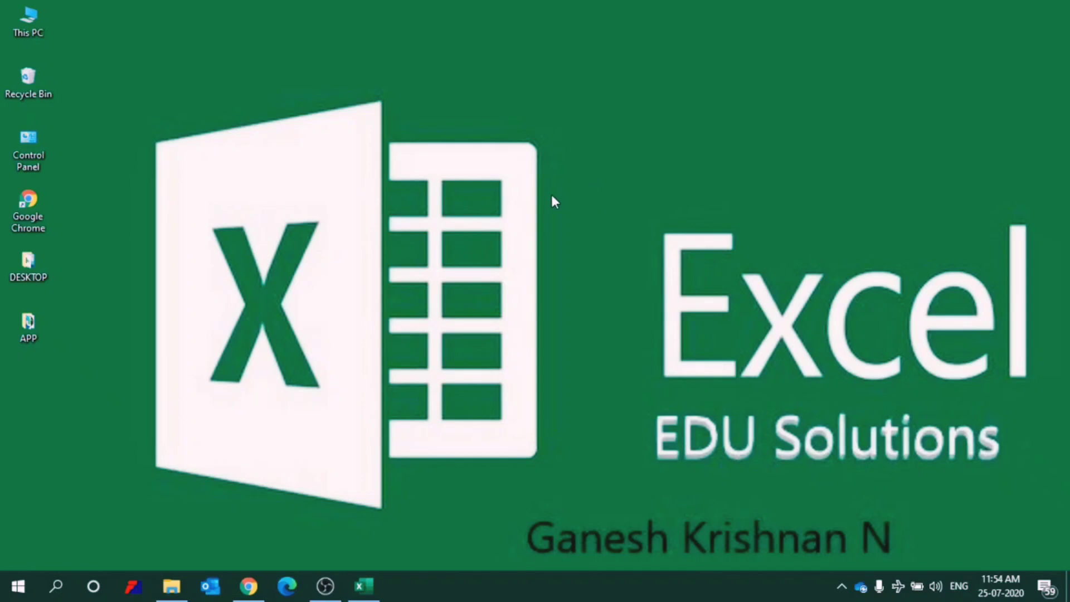
right_click(554, 199)
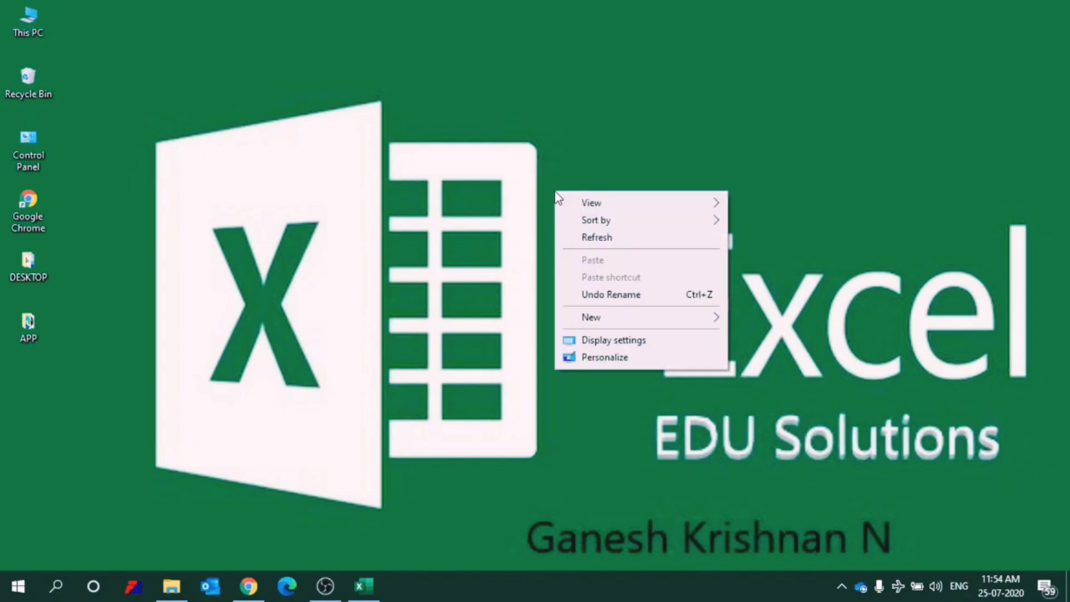
mouse_move(610, 321)
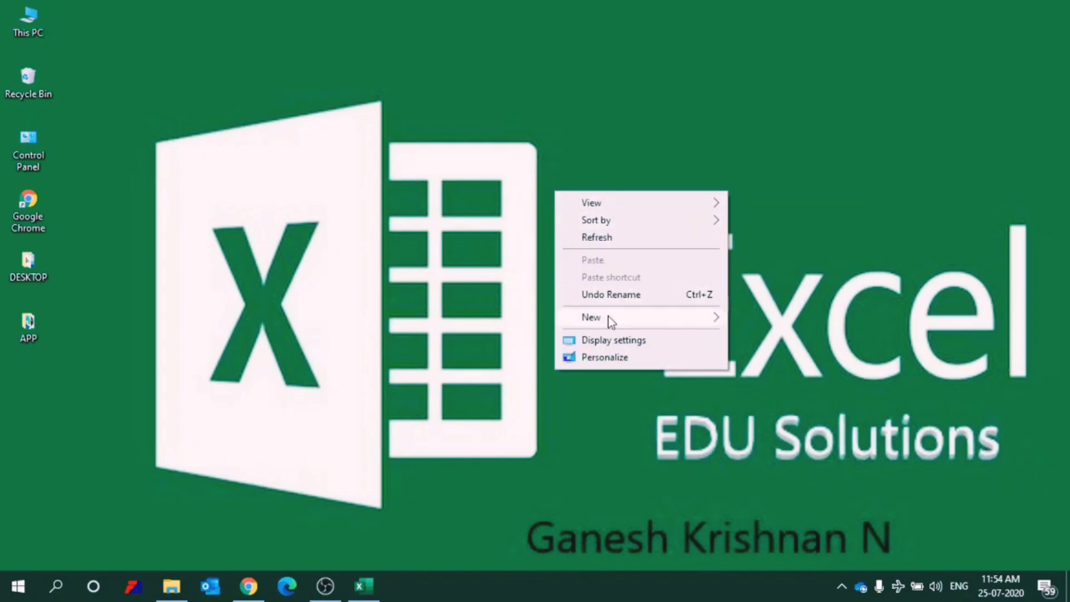
left_click(590, 317)
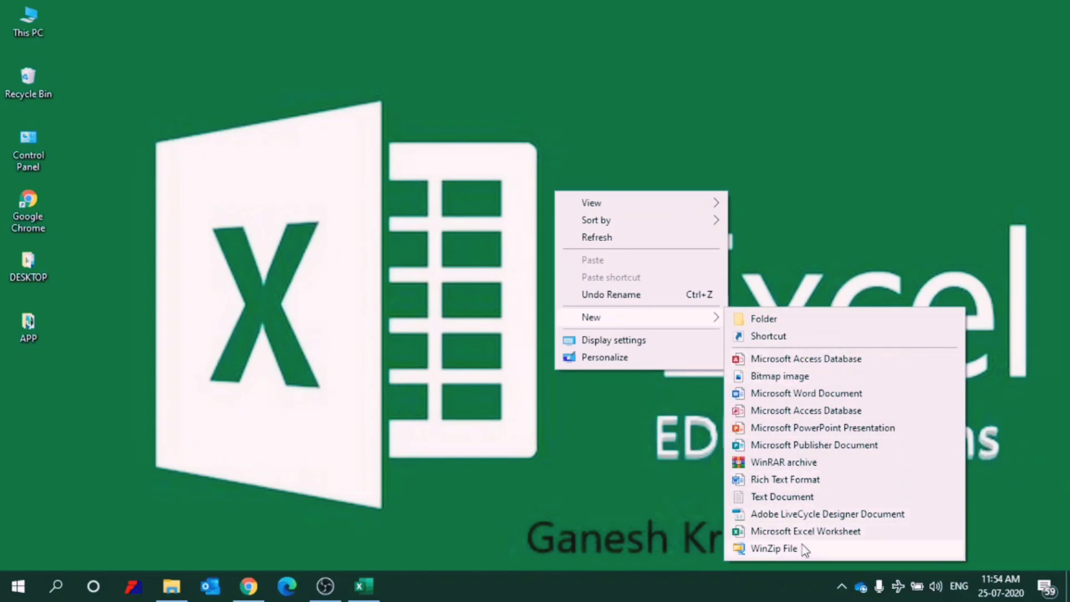
left_click(805, 530)
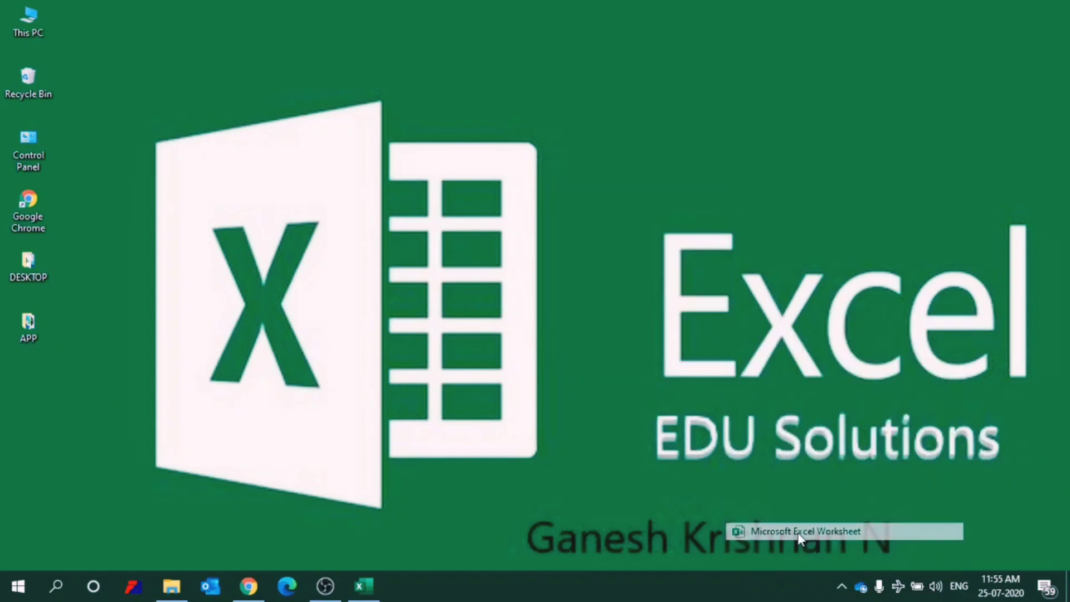
Name the new desktop worksheet file 'test'.
left_click(805, 531)
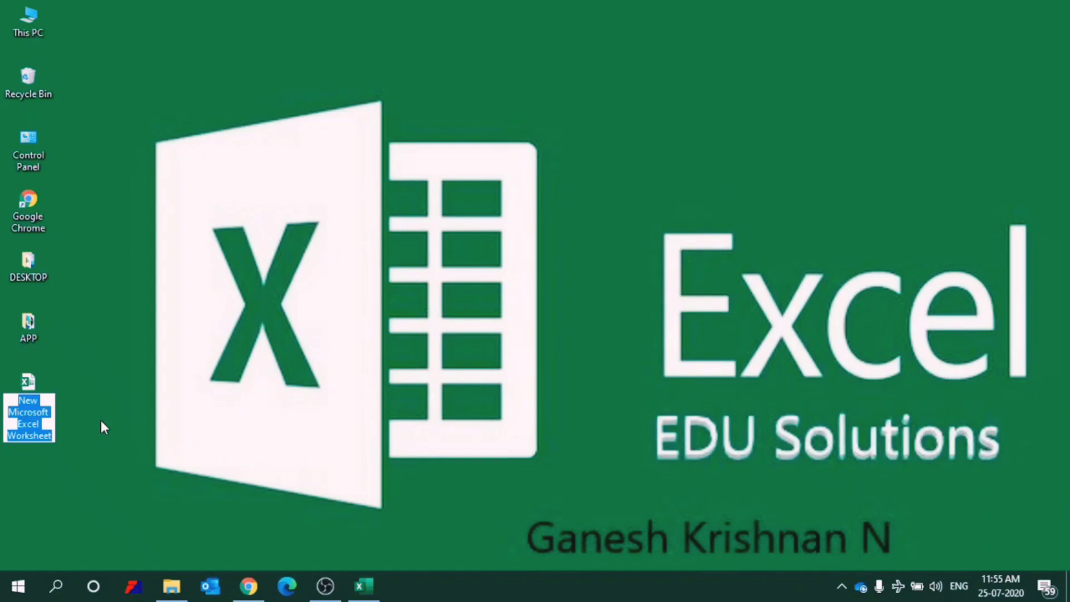
type("test")
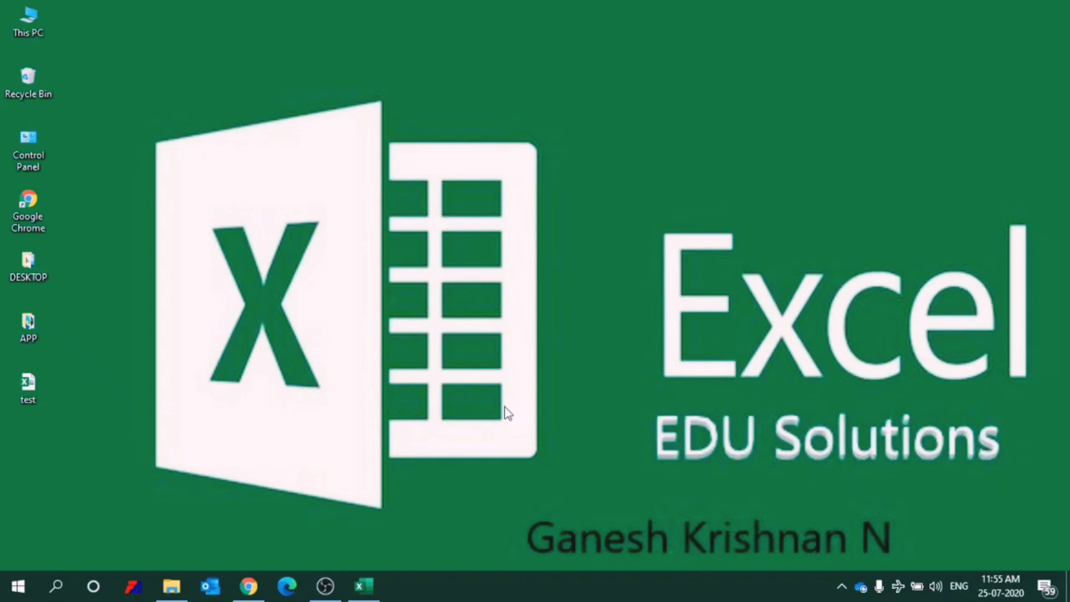
left_click(28, 387)
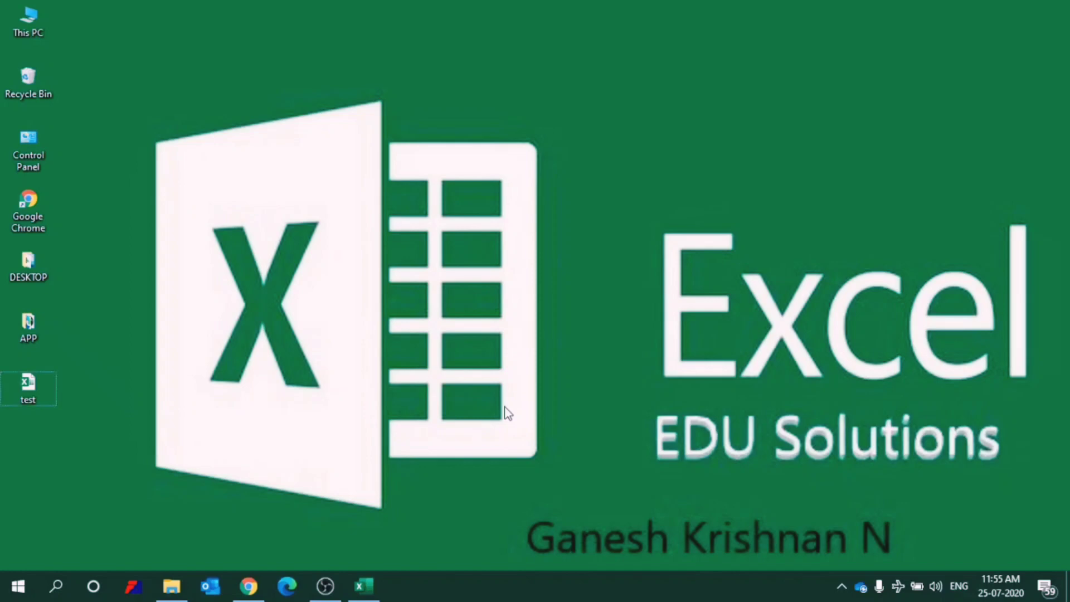
Launch Excel a second time through the Run box with the name excel.
key("Win+r")
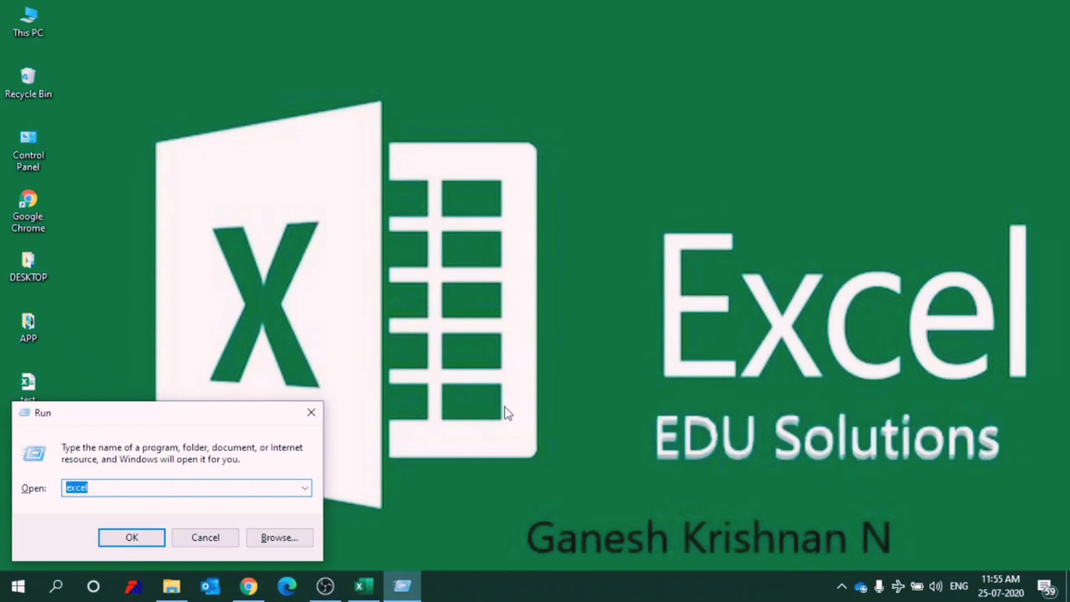
left_click(186, 487)
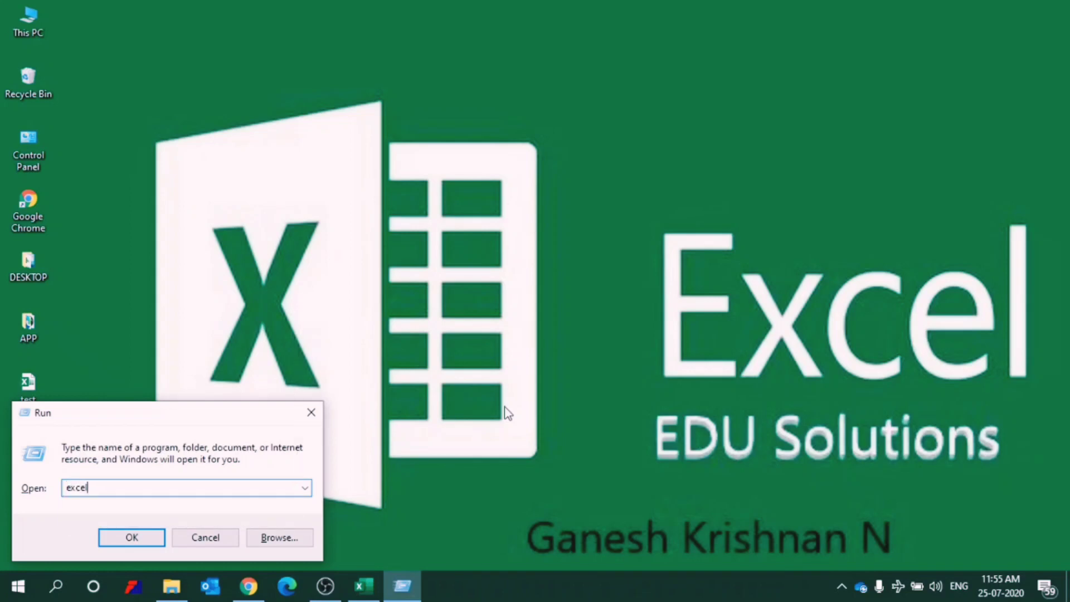
left_click(131, 537)
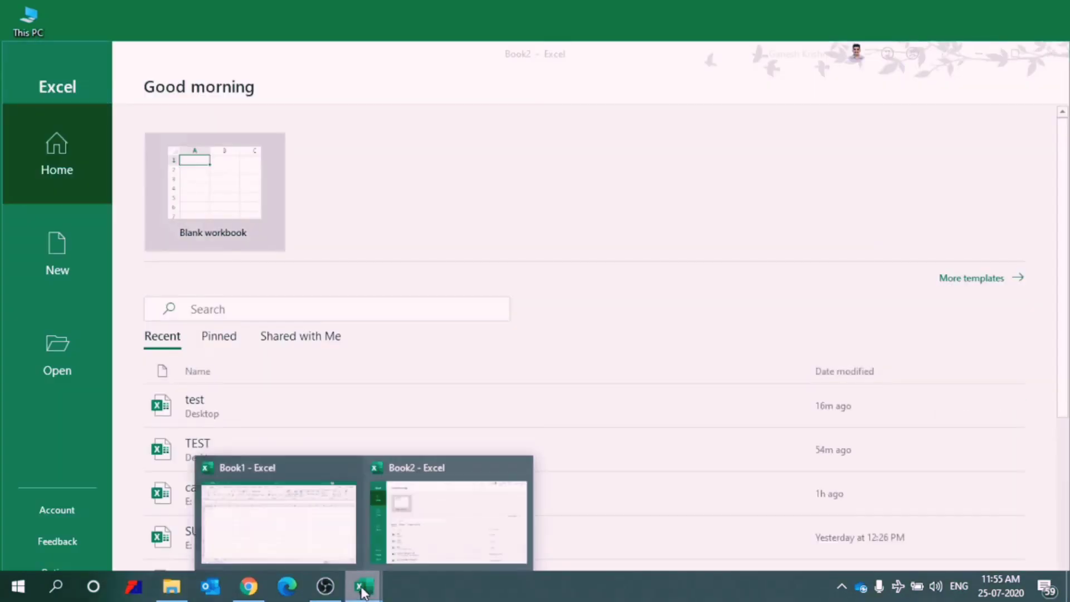
Bring up the new Book2 window with its single empty Sheet1.
left_click(450, 518)
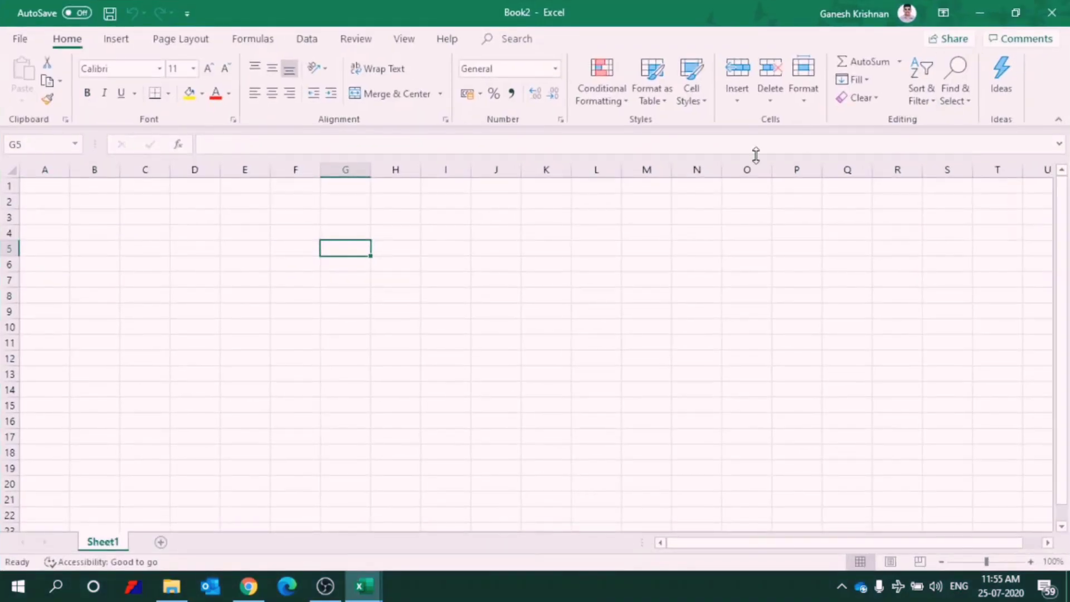
mouse_move(416, 58)
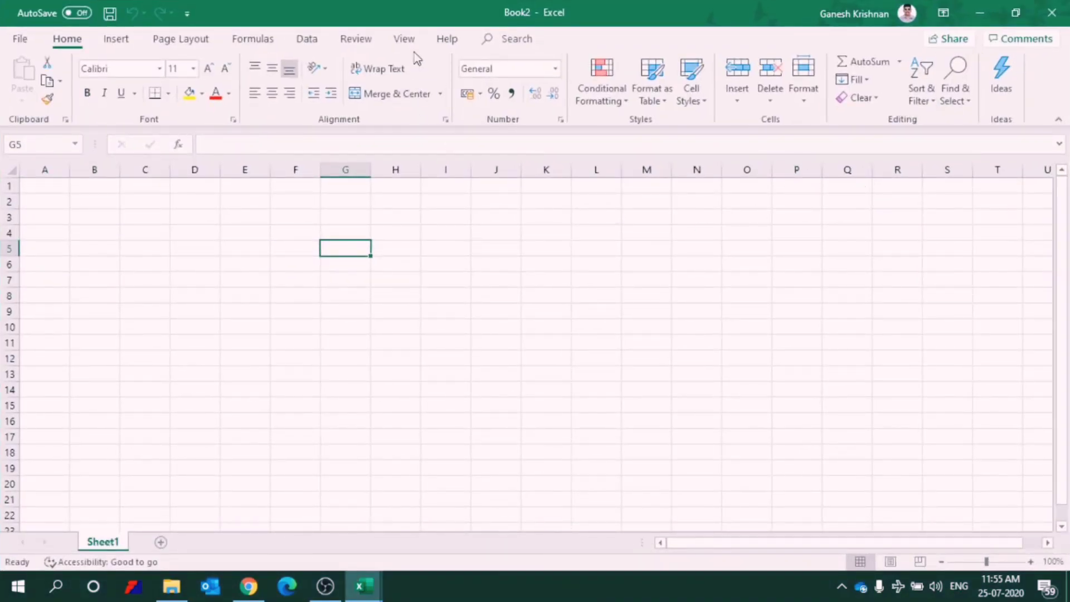
mouse_move(485, 27)
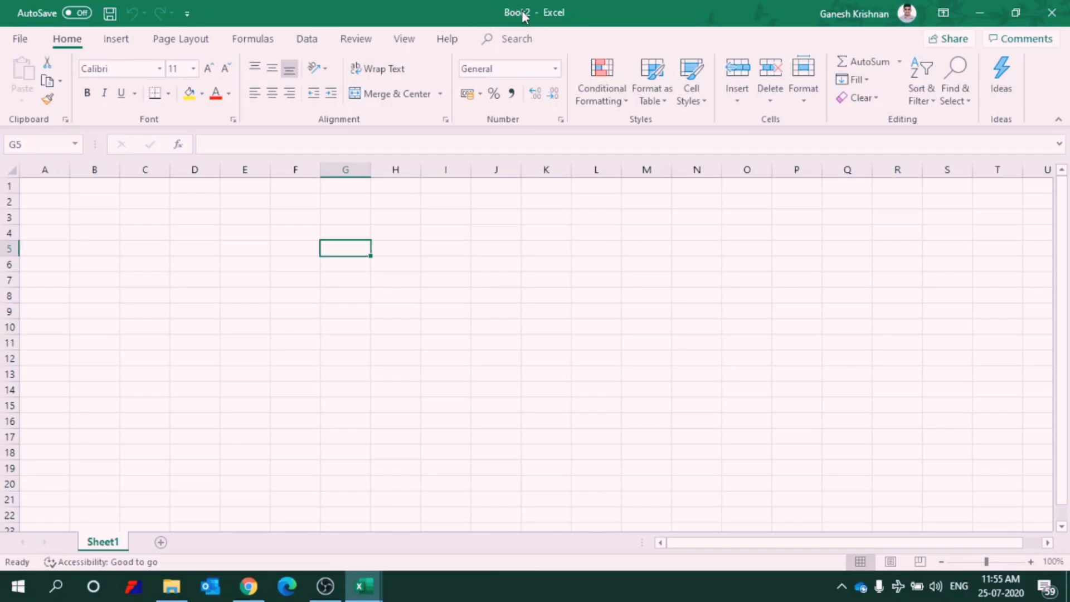
mouse_move(530, 20)
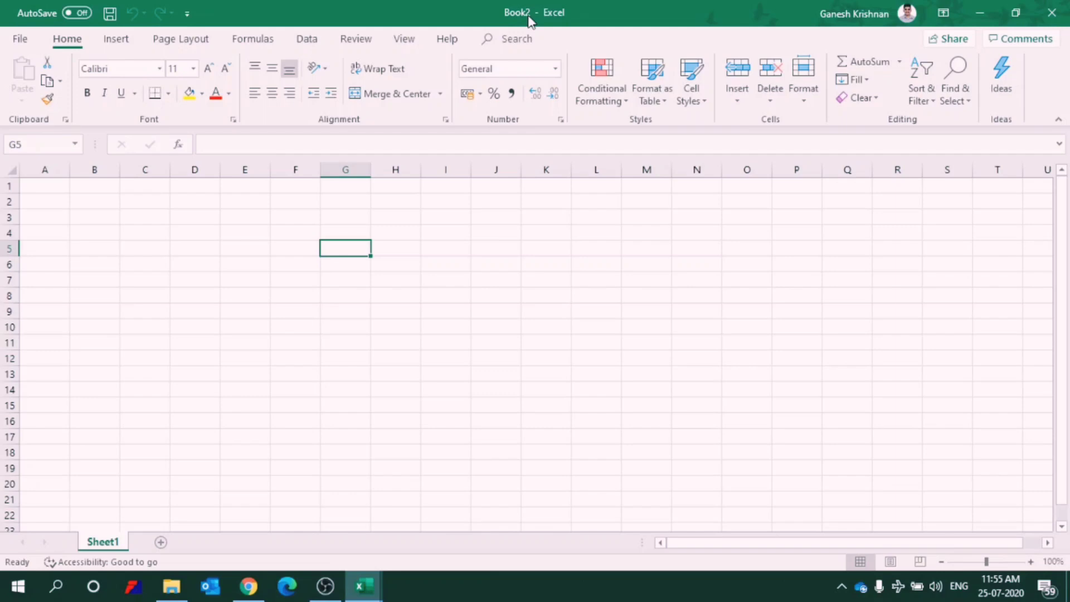
mouse_move(392, 233)
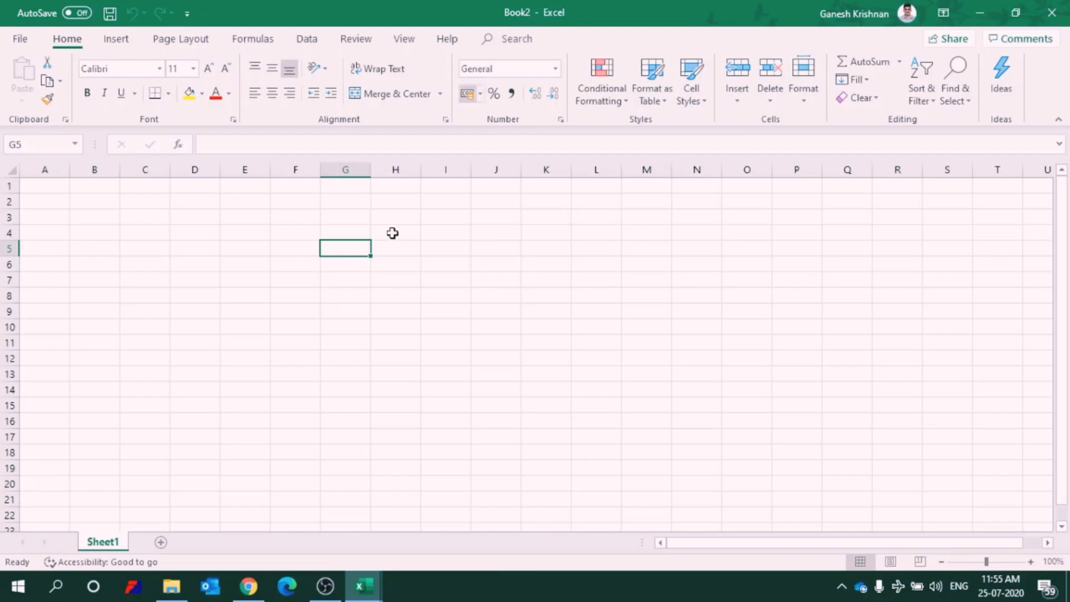
mouse_move(103, 549)
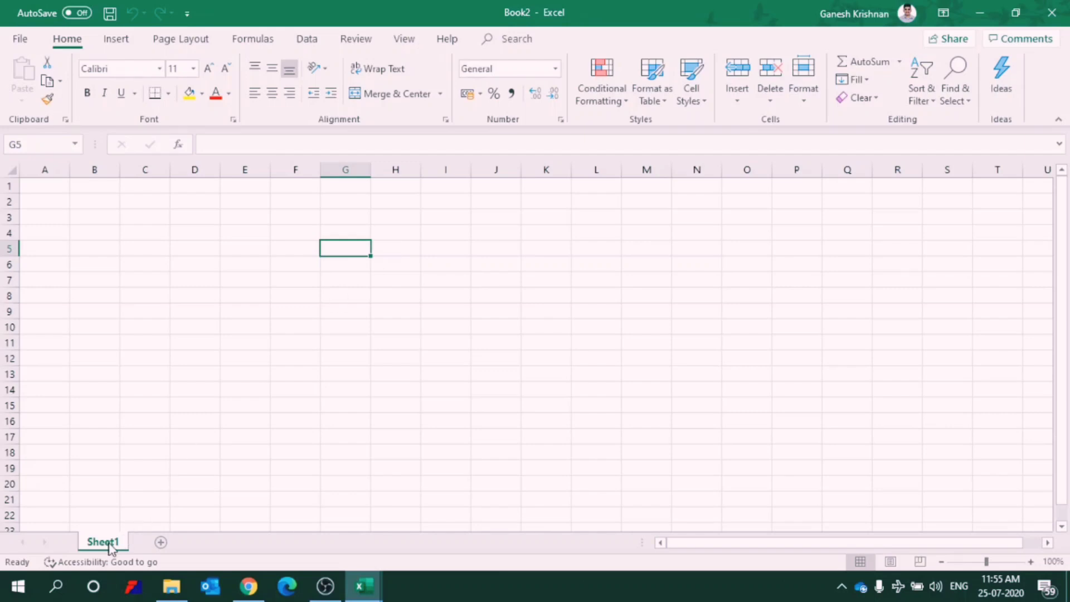
mouse_move(105, 520)
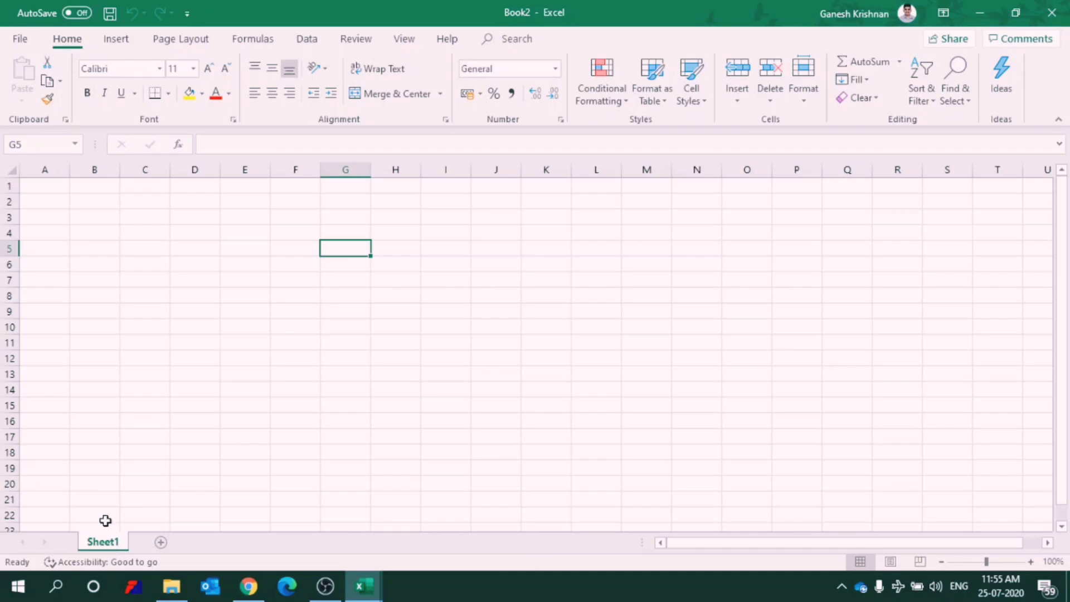
mouse_move(208, 552)
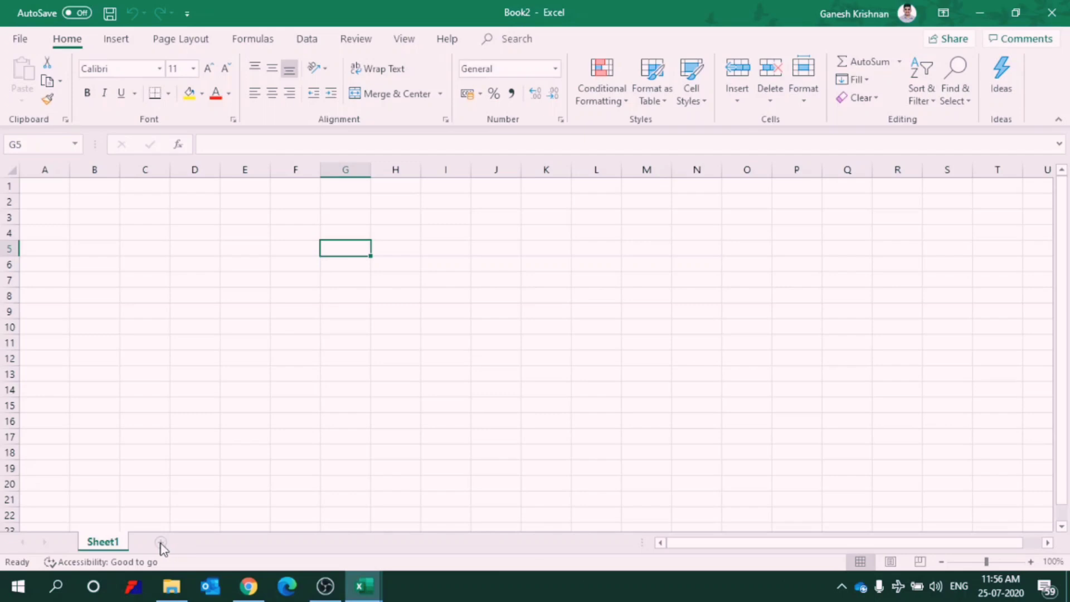
Add new worksheets to Book2 toward Sheet1 through Sheet4.
left_click(161, 543)
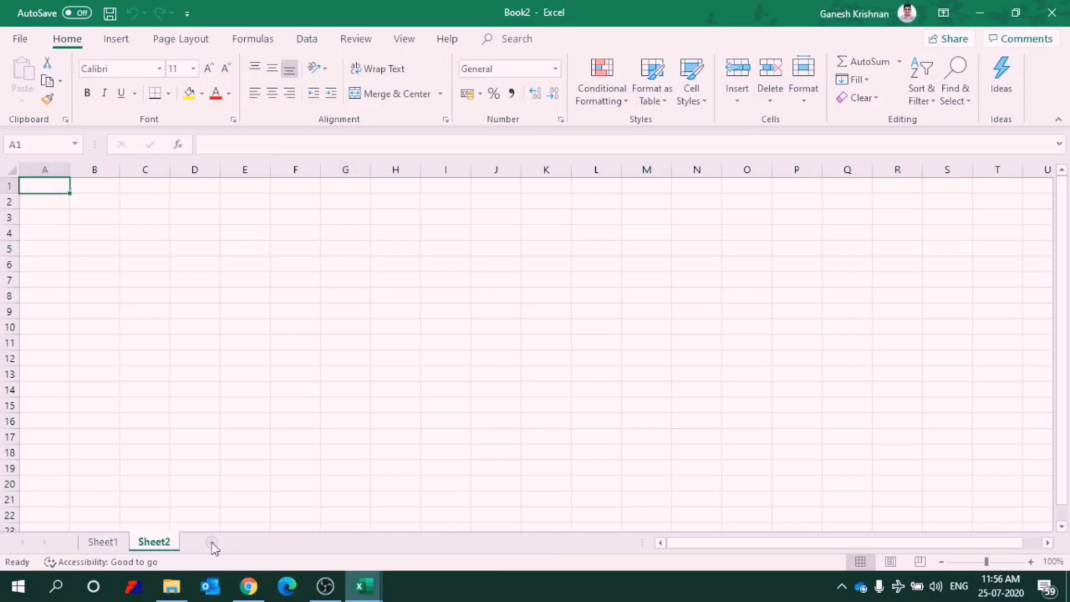
left_click(213, 546)
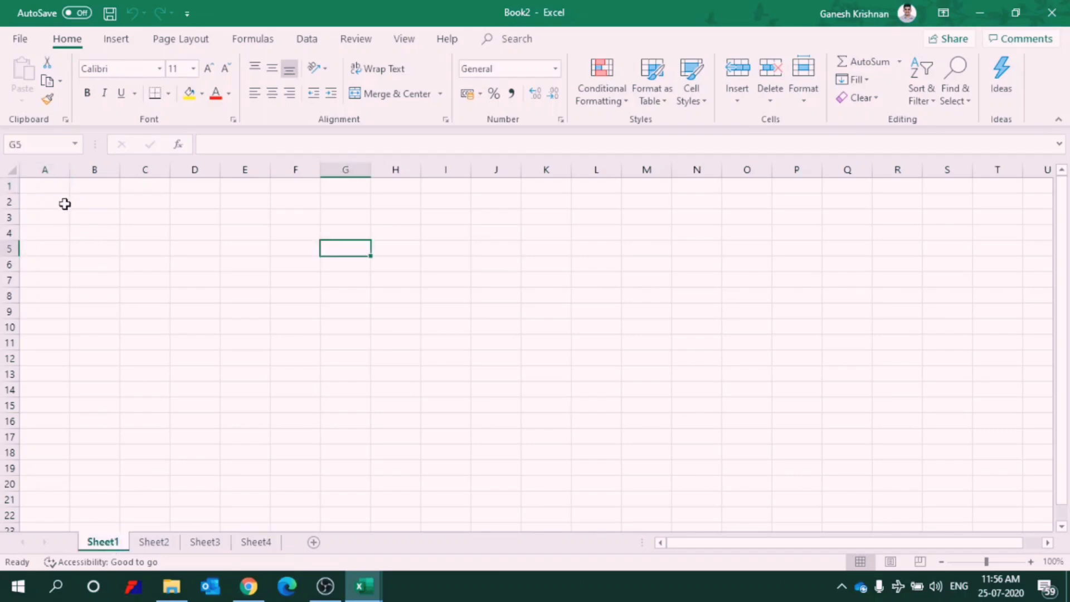
mouse_move(44, 169)
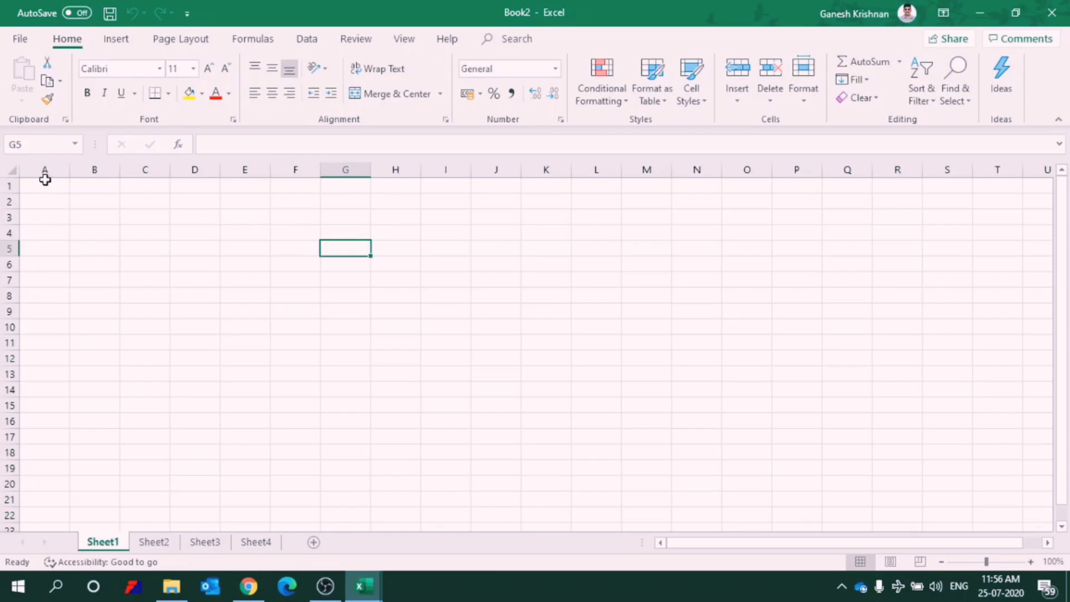
mouse_move(45, 169)
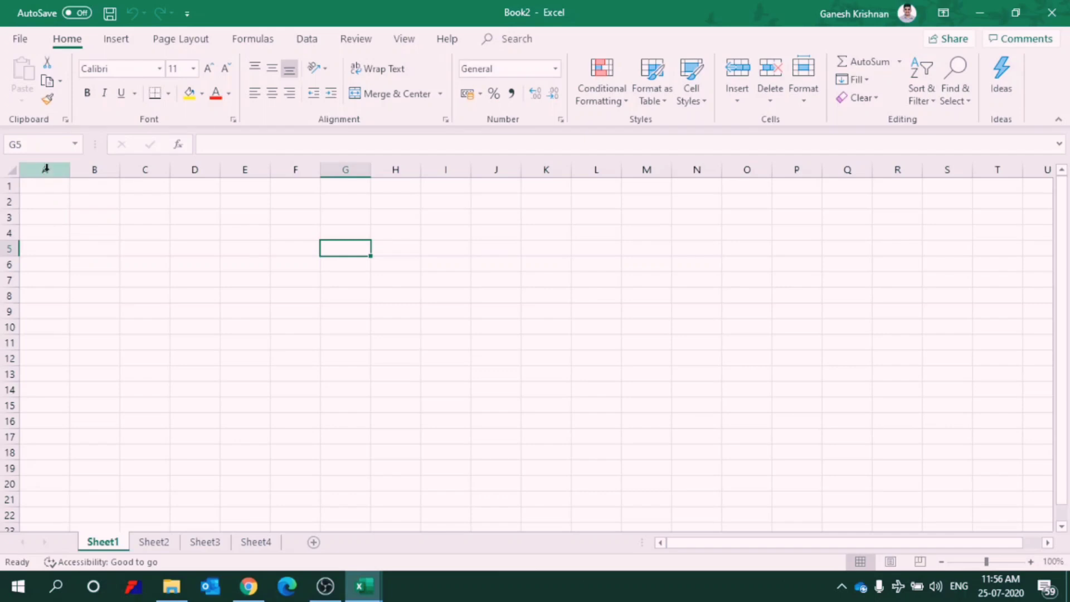
mouse_move(44, 169)
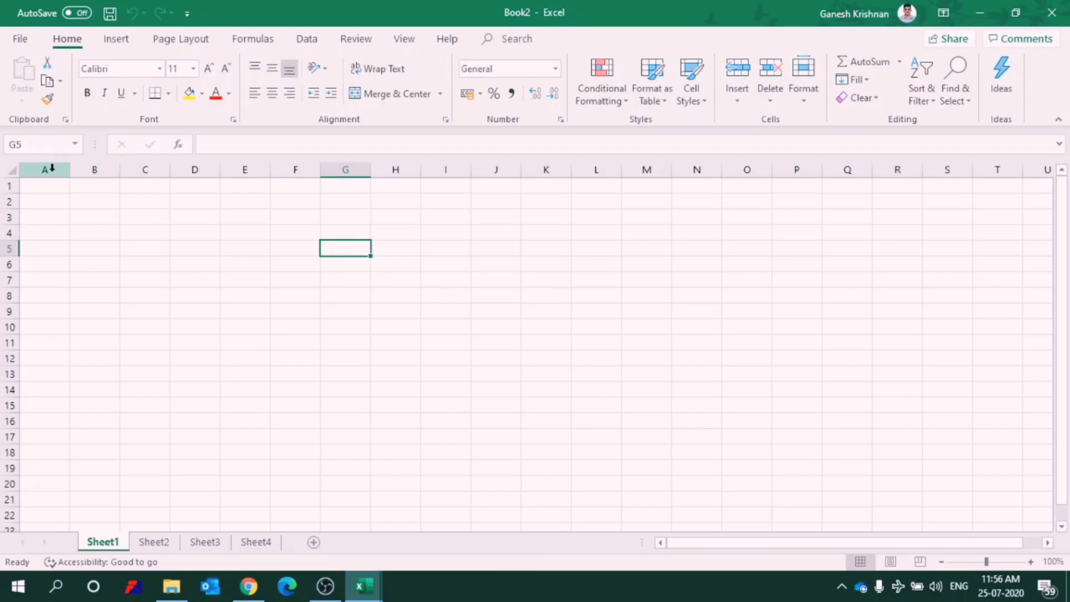
left_click(43, 169)
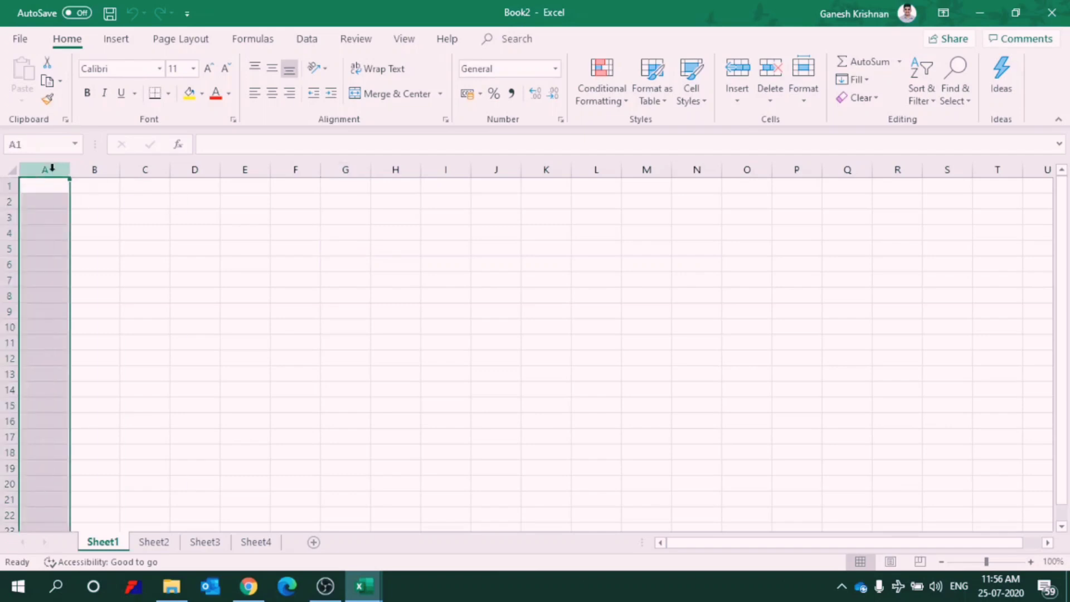
left_click(45, 186)
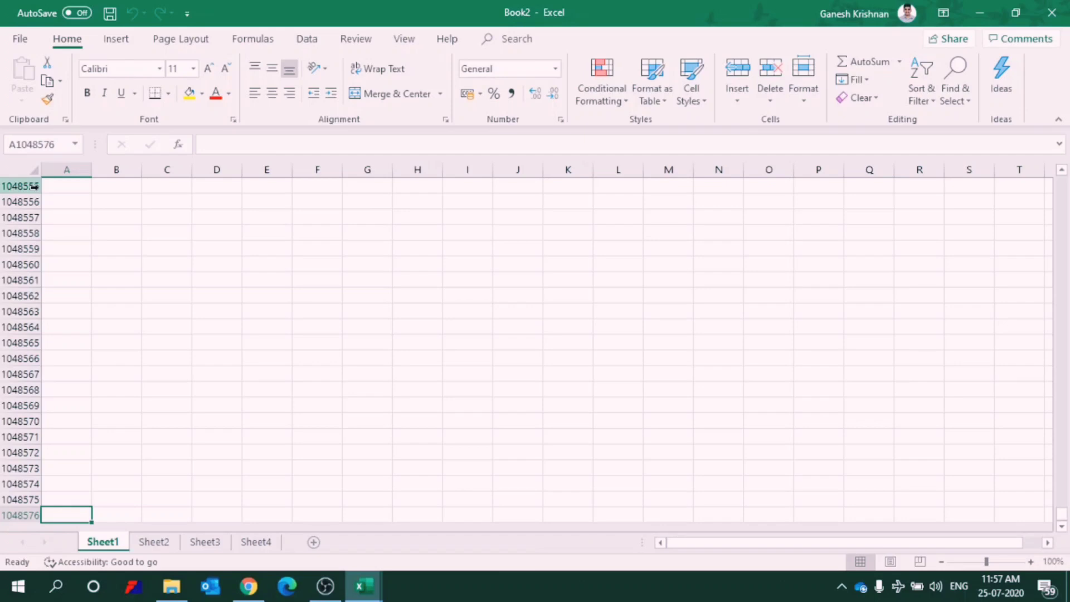
key("ctrl+Home")
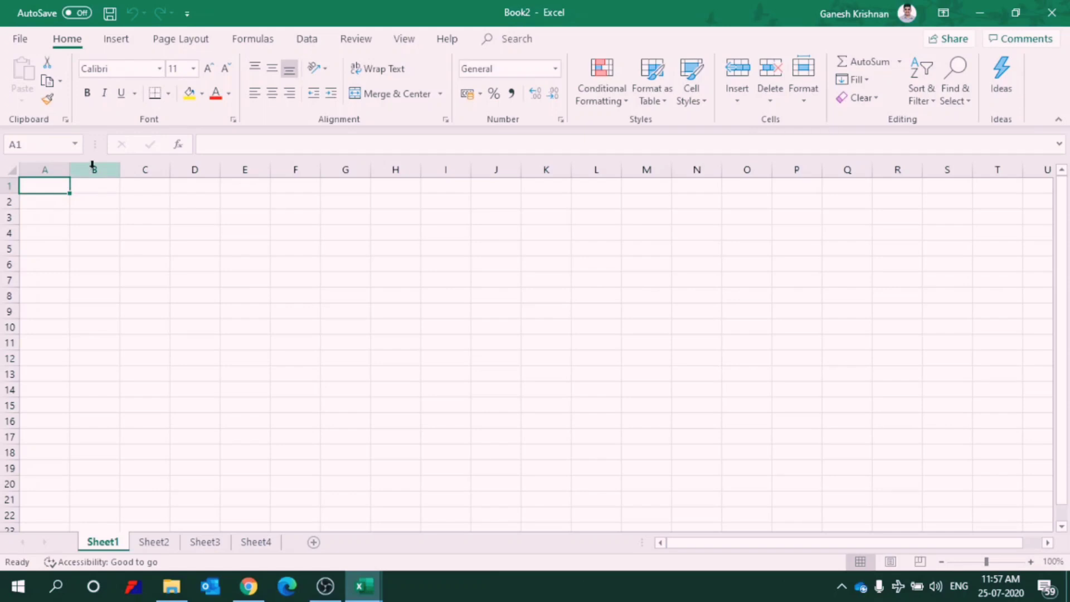
Give cell D5 on Sheet1 a yellow fill color.
left_click(194, 248)
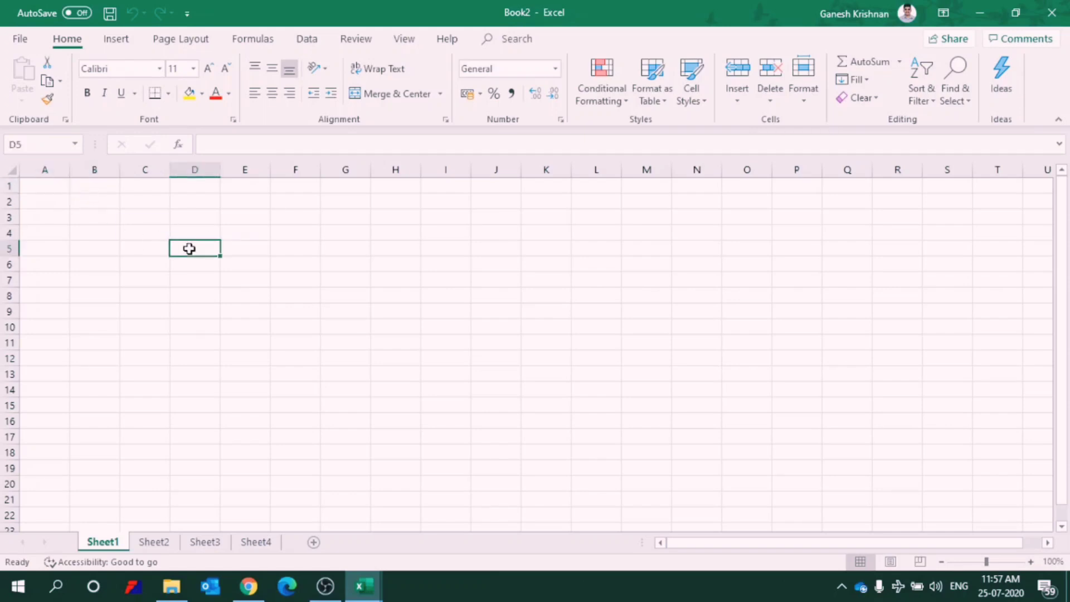
mouse_move(38, 143)
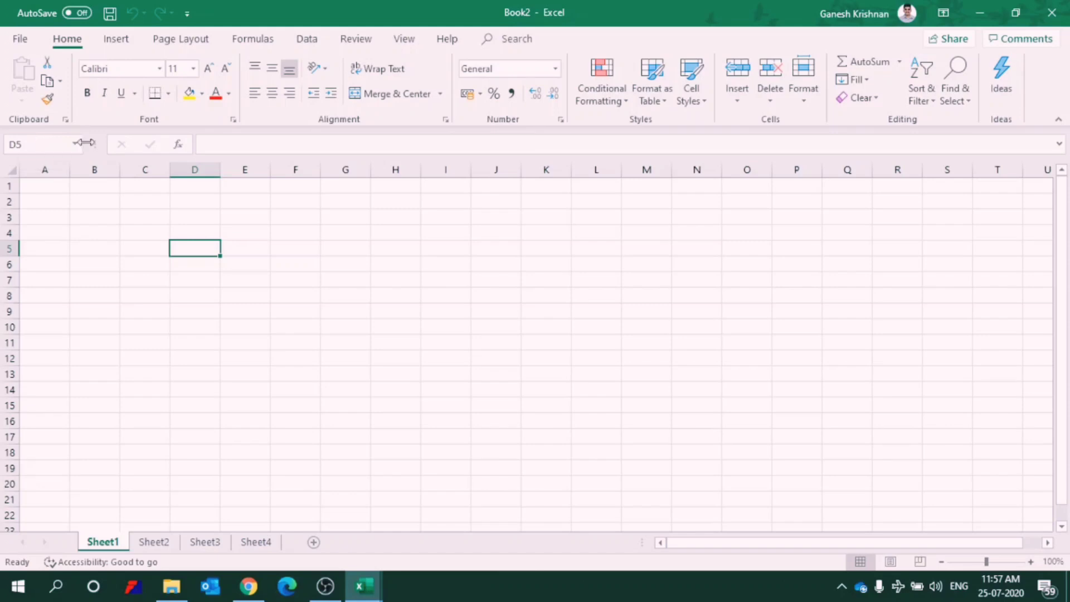
mouse_move(64, 252)
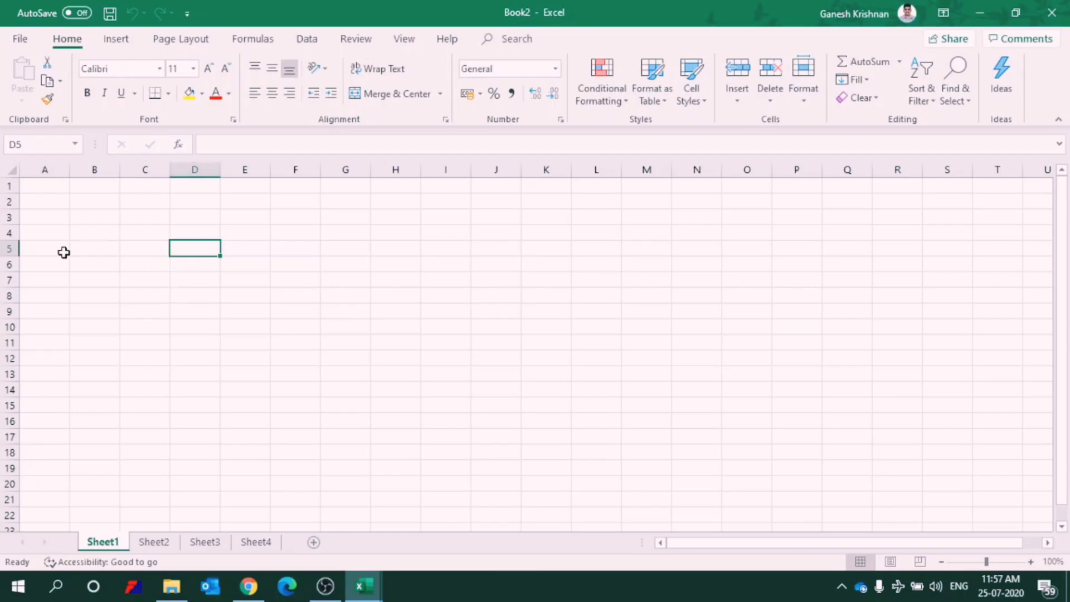
left_click(189, 93)
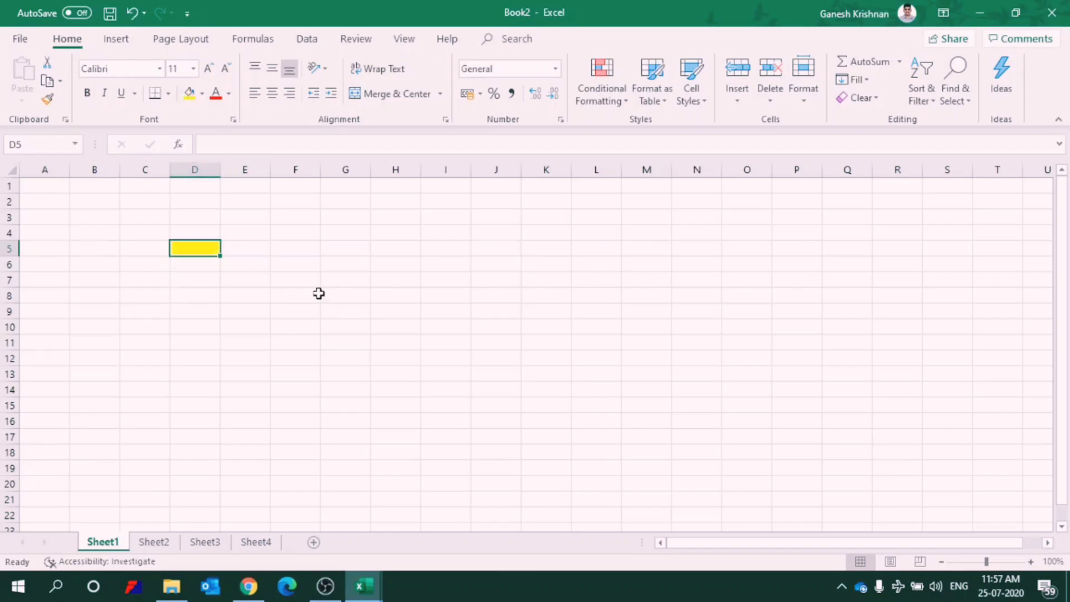
mouse_move(186, 250)
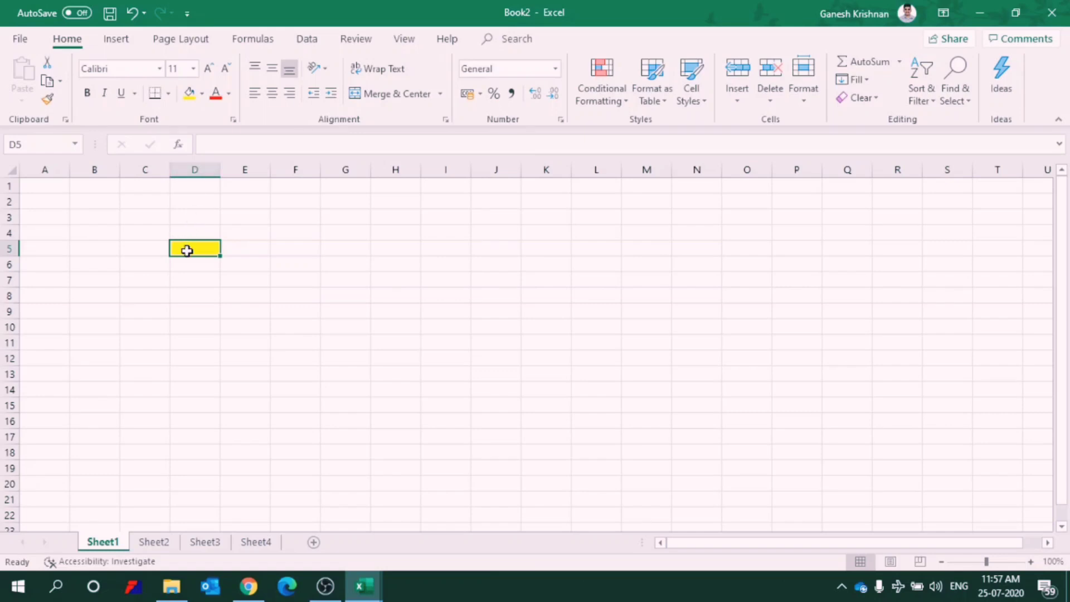
mouse_move(103, 196)
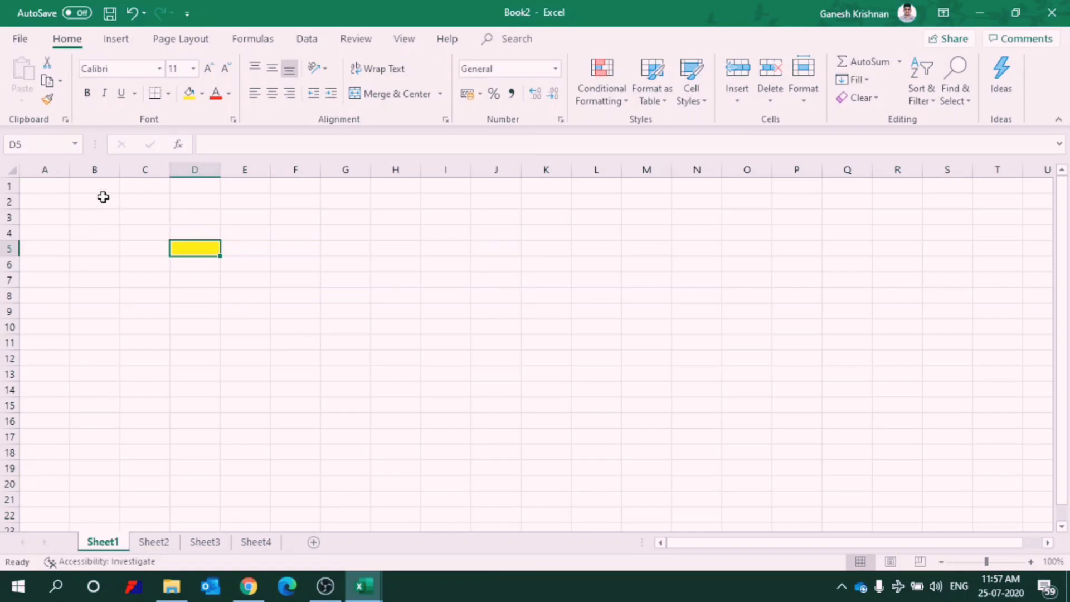
mouse_move(43, 144)
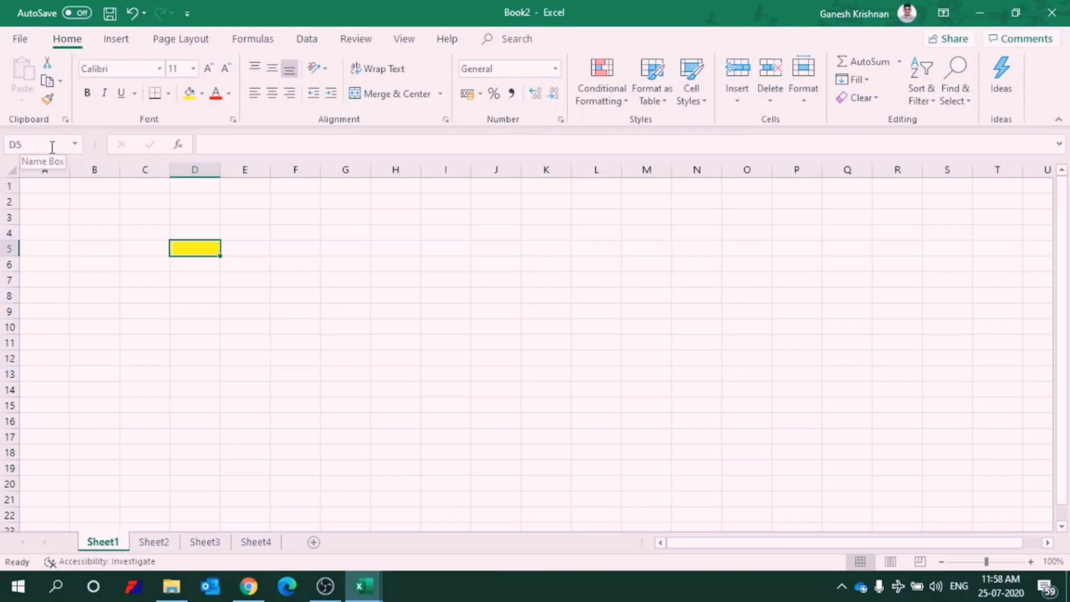
mouse_move(329, 268)
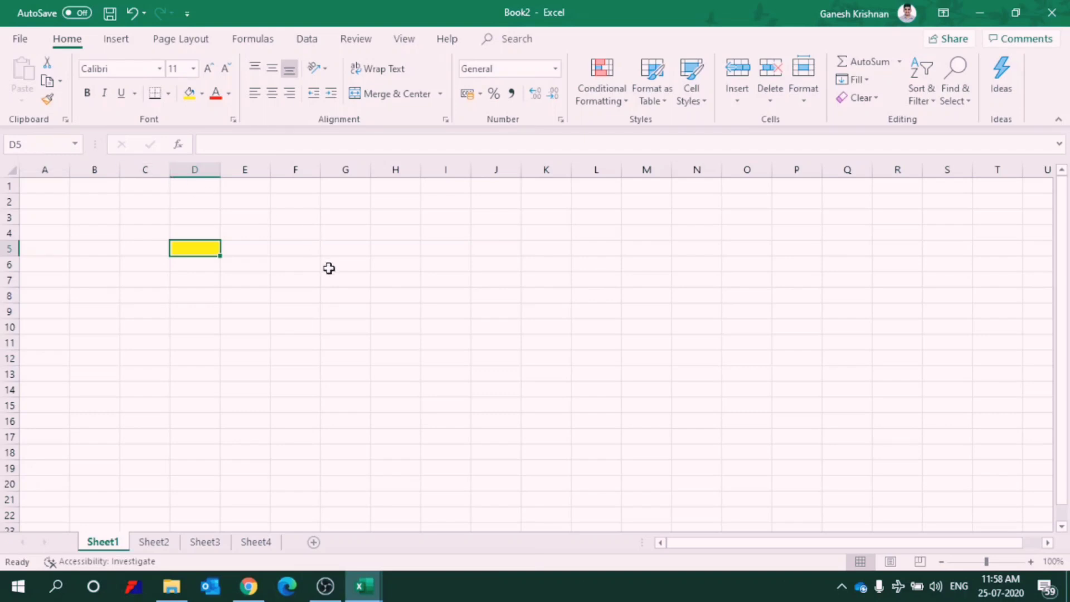
mouse_move(768, 274)
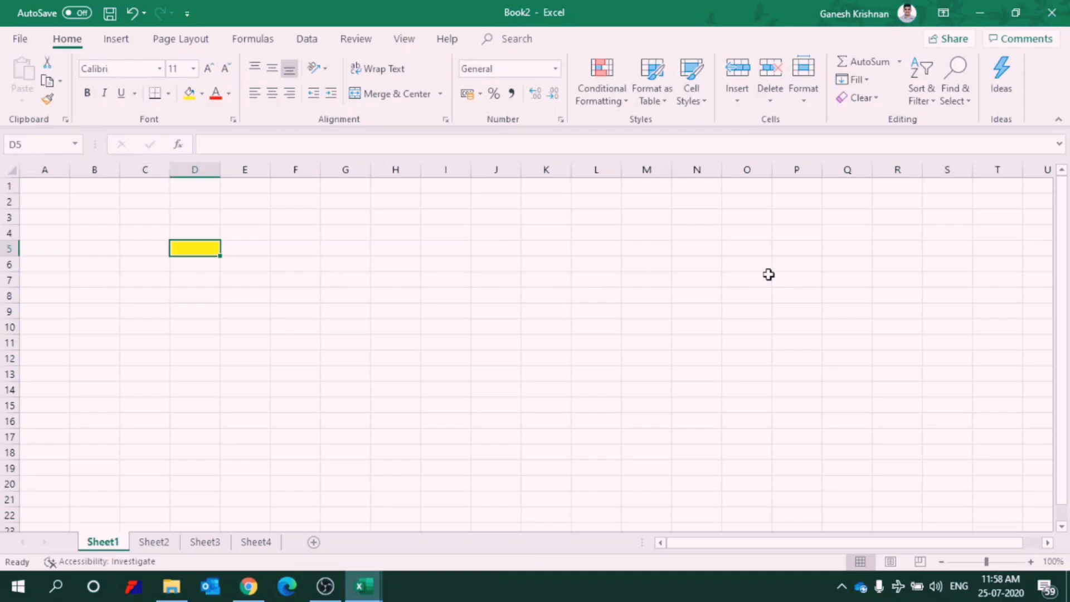
mouse_move(824, 171)
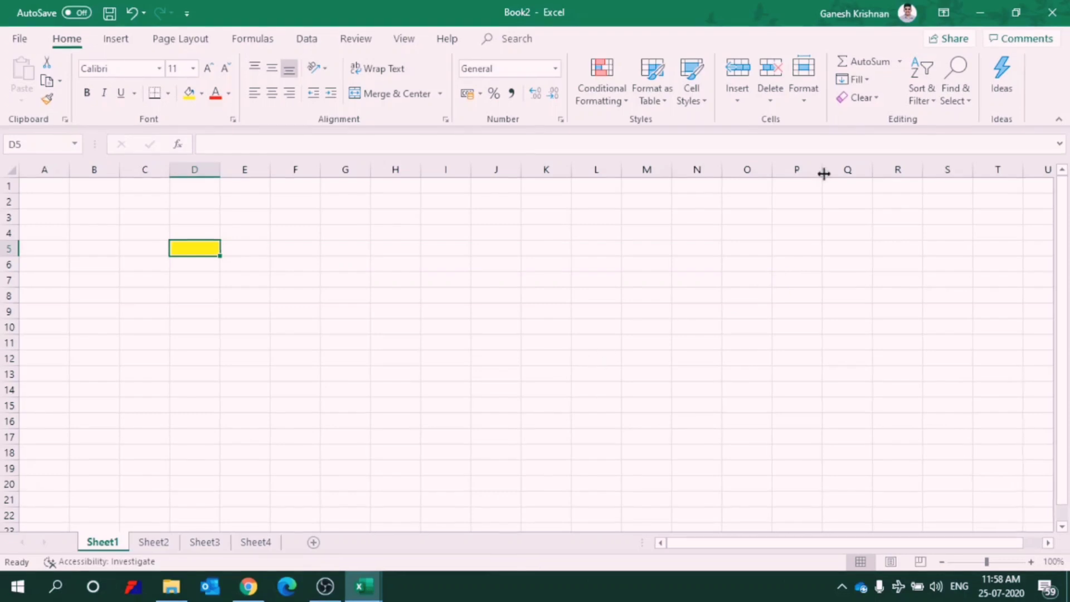